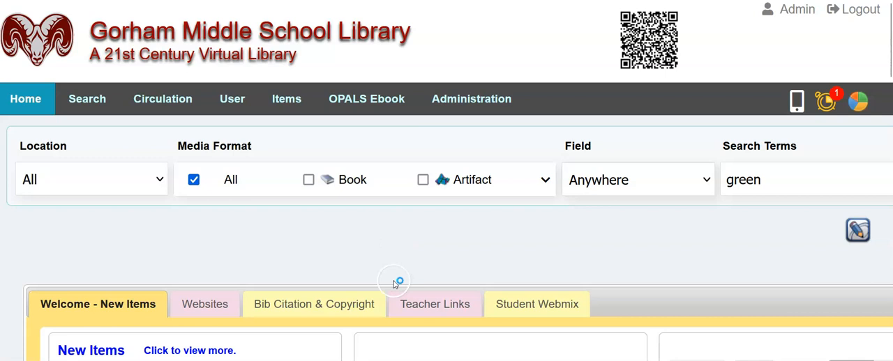
Step: Open the Reports & Utilities page from Administration
{"action": "left_click", "coordinate": [470, 98]}
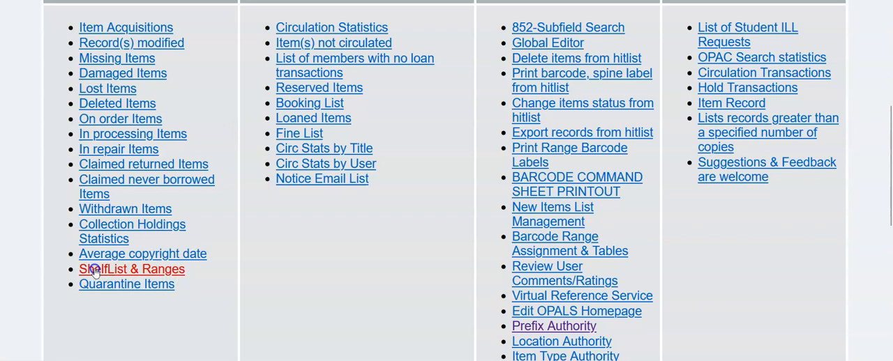
Step: Run the ShelfList & Ranges report and scroll to the 7307 records, 8181 holdings and price totals
{"action": "left_click", "coordinate": [132, 268]}
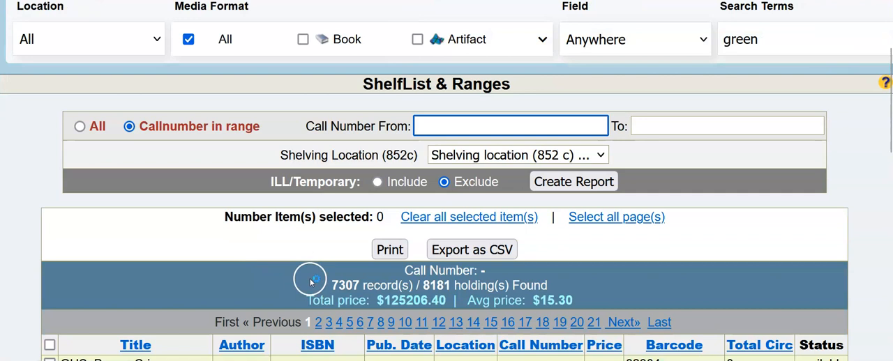
{"action": "scroll", "scroll_direction": "down", "scroll_amount": 3}
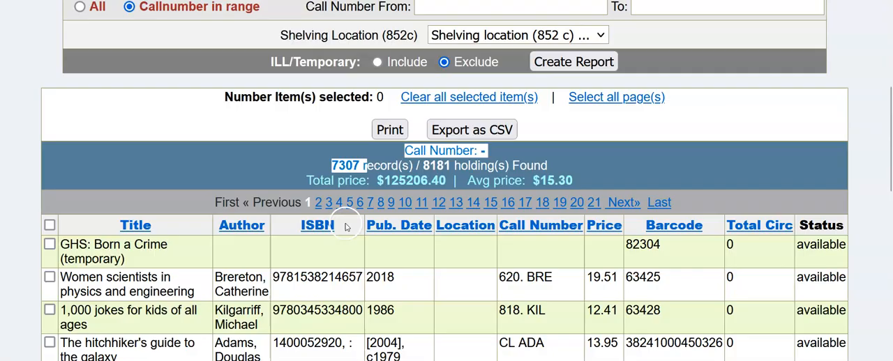
{"action": "scroll", "scroll_direction": "down", "scroll_amount": 3}
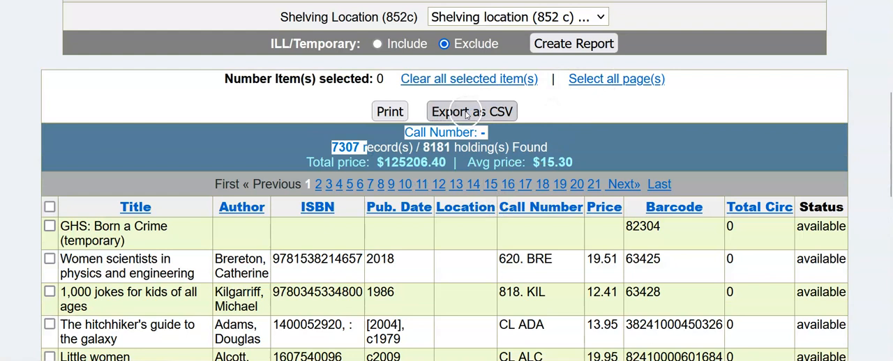
{"action": "mouse_move", "coordinate": [595, 136]}
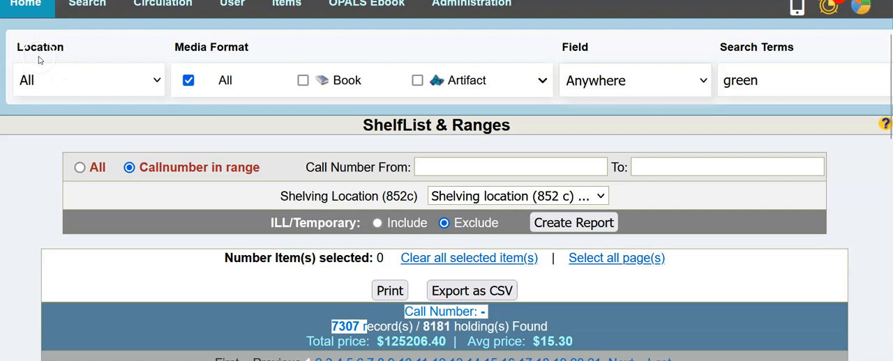
Step: Search the ADVENTURE location with '*' and scroll through the 336 results and refine-search facets
{"action": "left_click", "coordinate": [87, 79]}
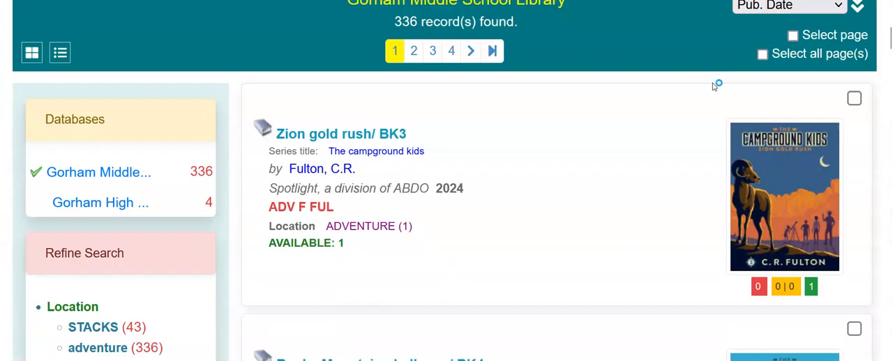
{"action": "scroll", "scroll_direction": "down", "scroll_amount": 3}
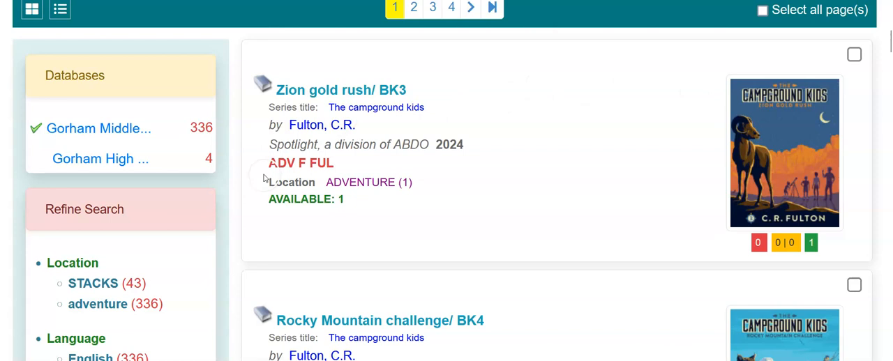
{"action": "mouse_move", "coordinate": [507, 193]}
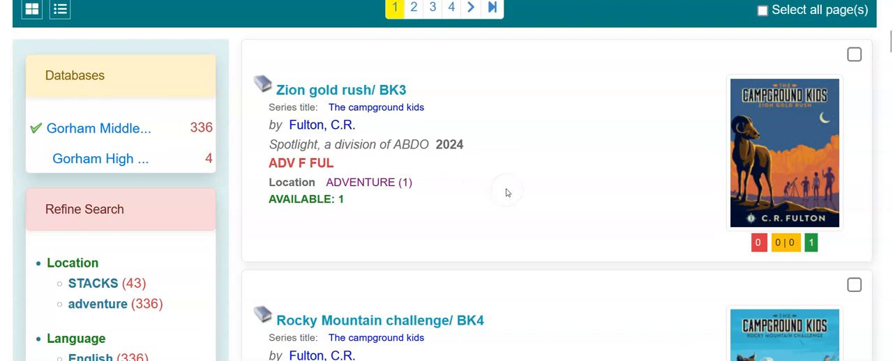
{"action": "scroll", "scroll_direction": "down", "scroll_amount": 3}
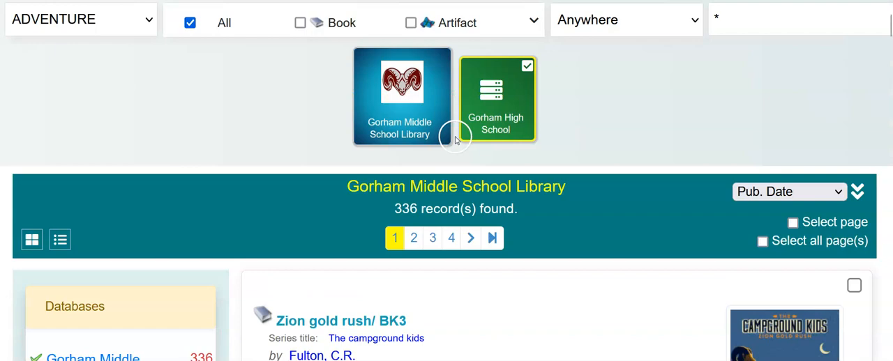
{"action": "scroll", "scroll_direction": "down", "scroll_amount": 3}
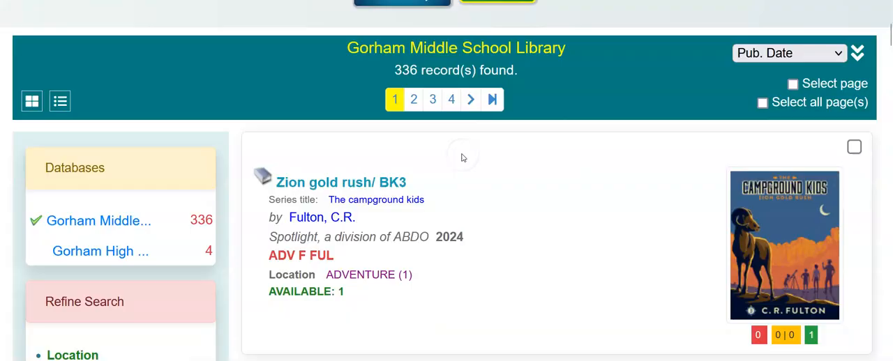
{"action": "scroll", "scroll_direction": "down", "scroll_amount": 3}
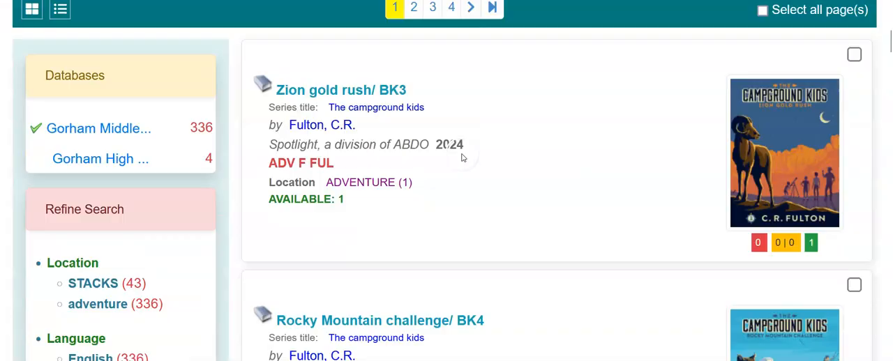
{"action": "scroll", "scroll_direction": "down", "scroll_amount": 3}
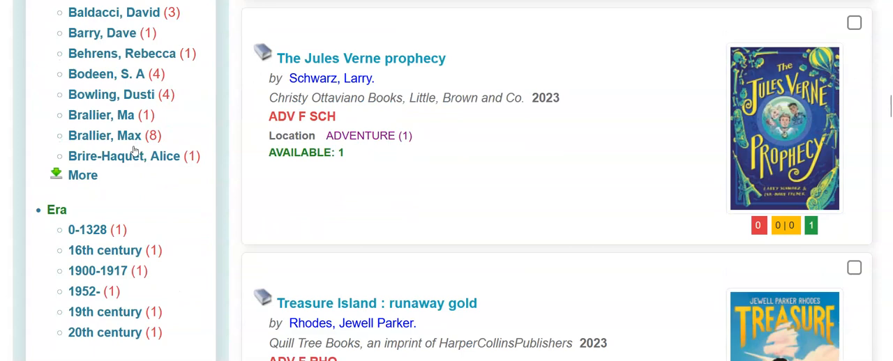
{"action": "scroll", "scroll_direction": "down", "scroll_amount": 3}
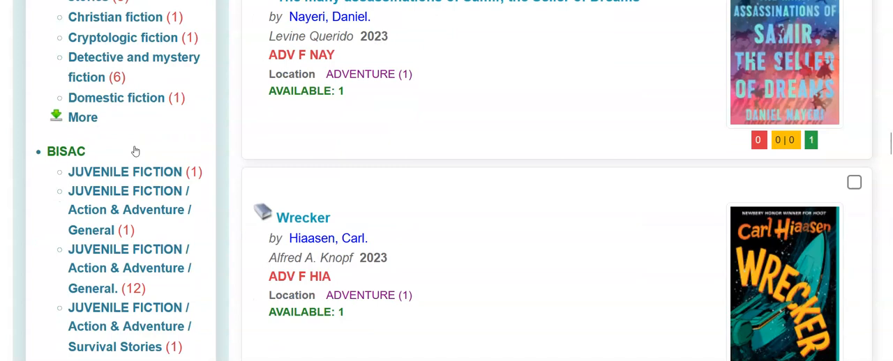
{"action": "scroll", "scroll_direction": "down", "scroll_amount": 3}
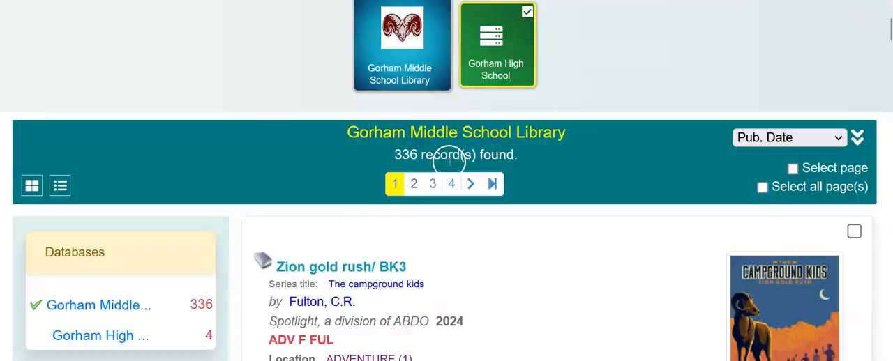
{"action": "scroll", "scroll_direction": "down", "scroll_amount": 3}
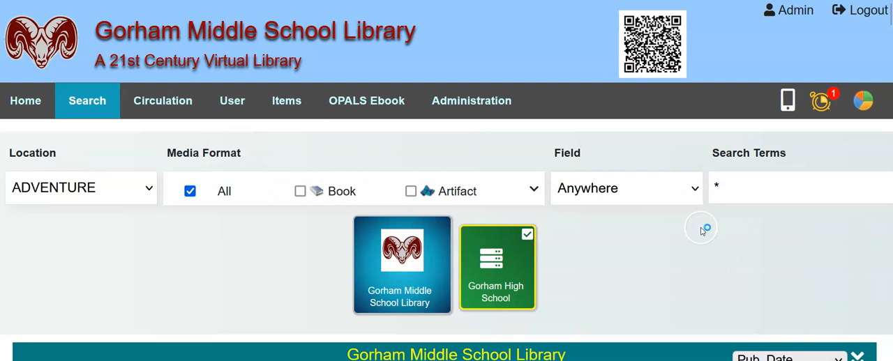
{"action": "left_click", "coordinate": [623, 187]}
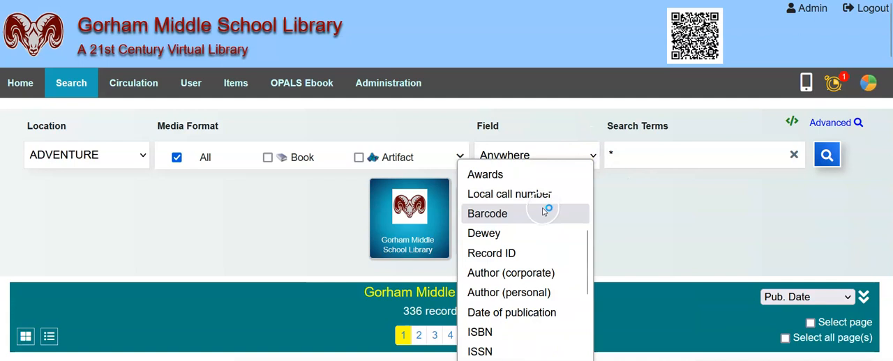
{"action": "scroll", "scroll_direction": "down", "scroll_amount": 3}
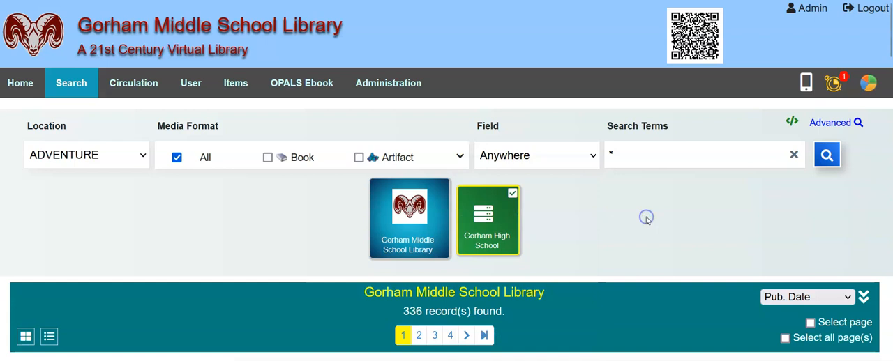
Step: Check the Media Format counts, then go Home and scroll the welcome page
{"action": "left_click", "coordinate": [460, 156]}
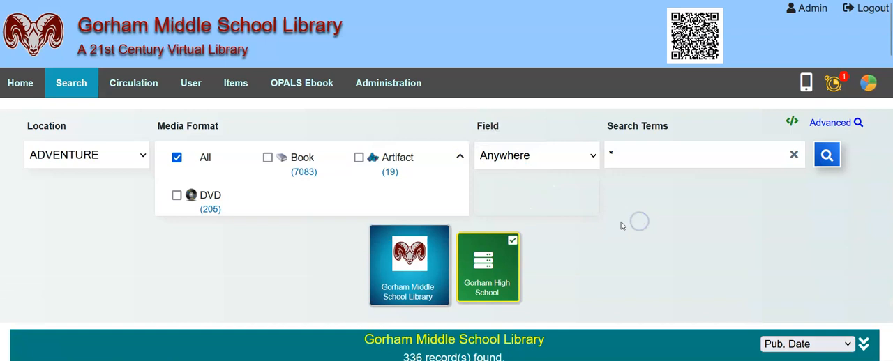
{"action": "left_click", "coordinate": [20, 83]}
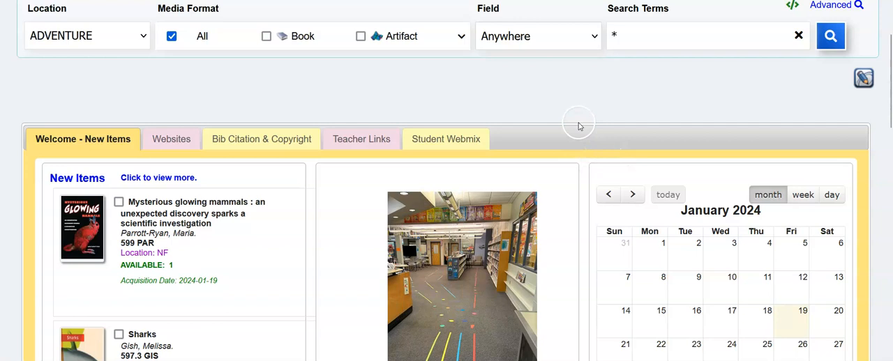
{"action": "scroll", "scroll_direction": "down", "scroll_amount": 3}
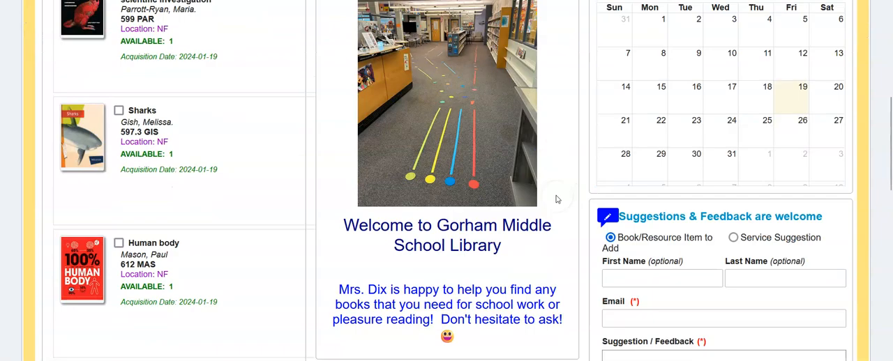